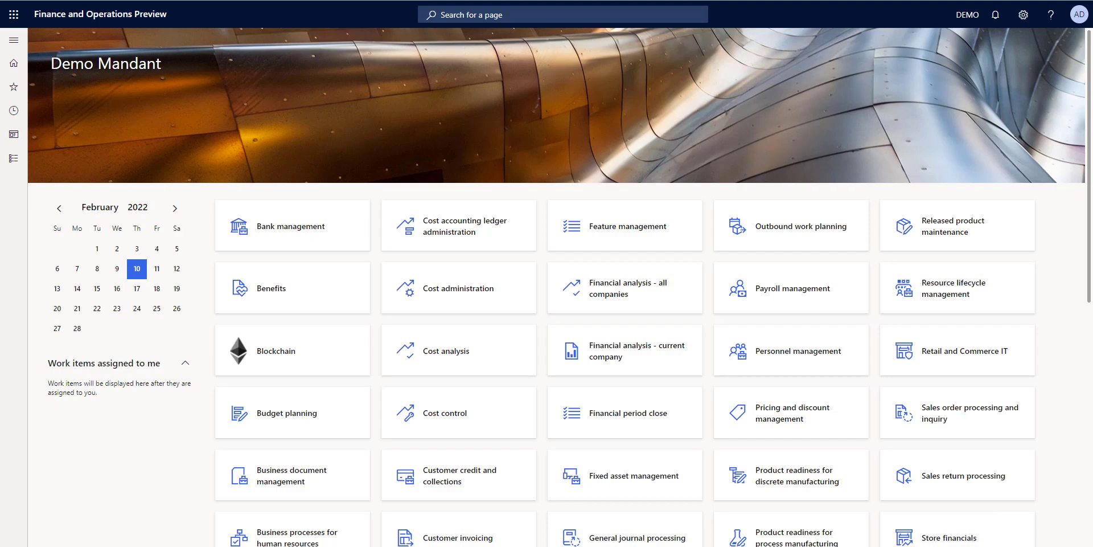
{"action": "mouse_move", "coordinate": [13, 40]}
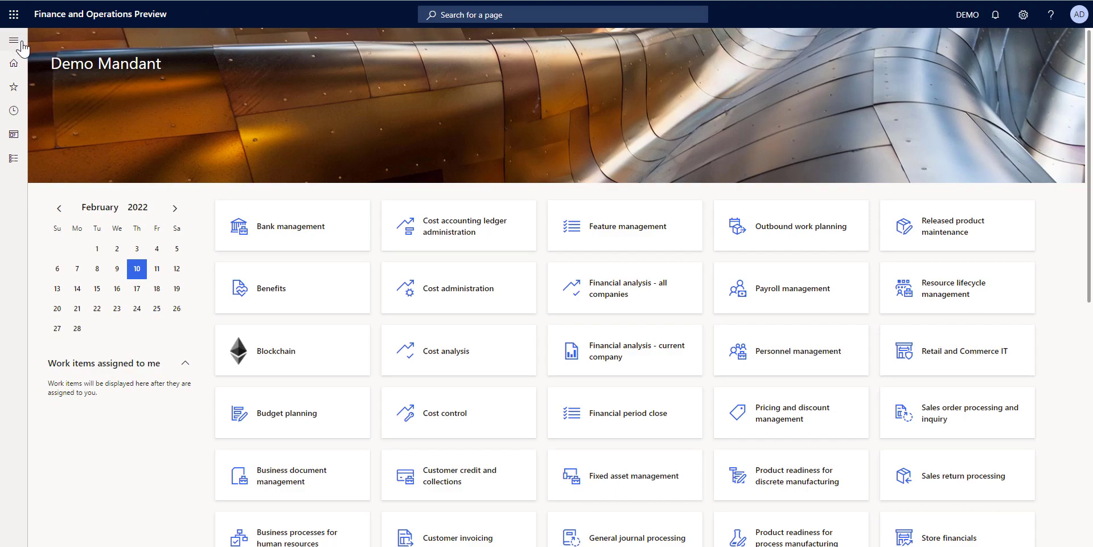
Show the module list to reach Organization administration.
{"action": "left_click", "coordinate": [13, 40]}
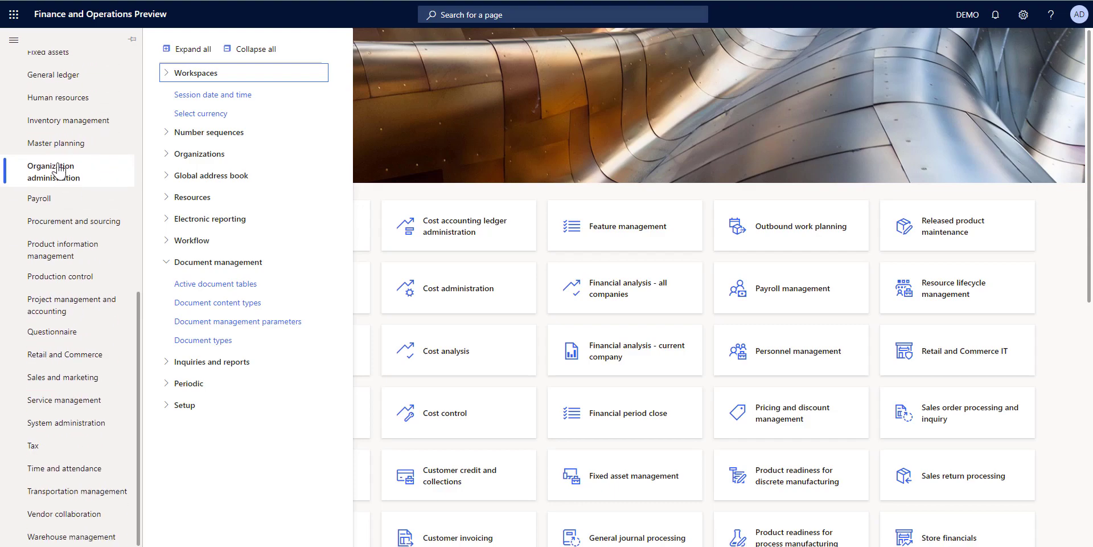
{"action": "mouse_move", "coordinate": [237, 321]}
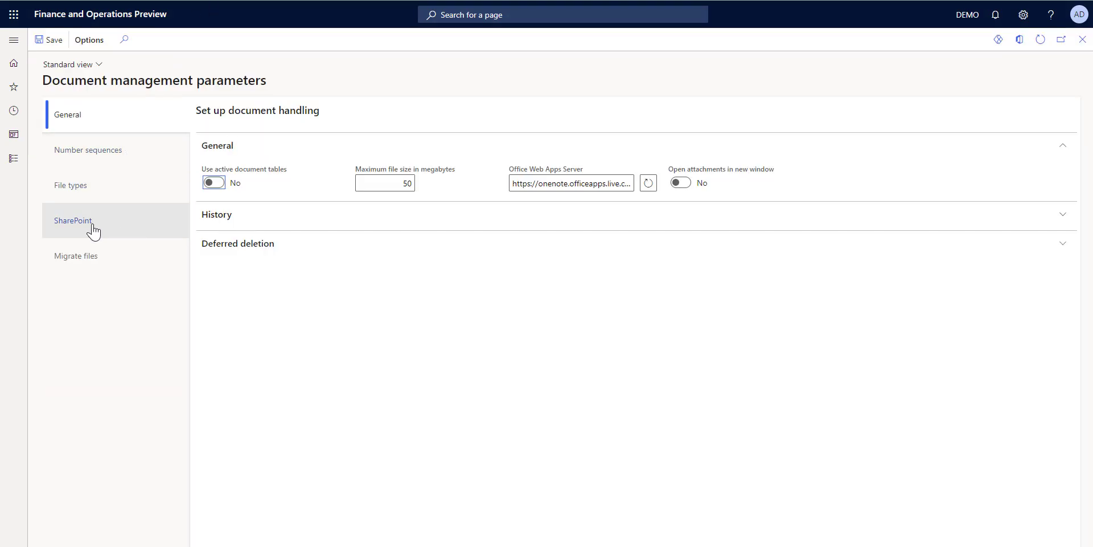
Enter insideax.sharepoint.com as the default SharePoint server.
{"action": "left_click", "coordinate": [73, 220]}
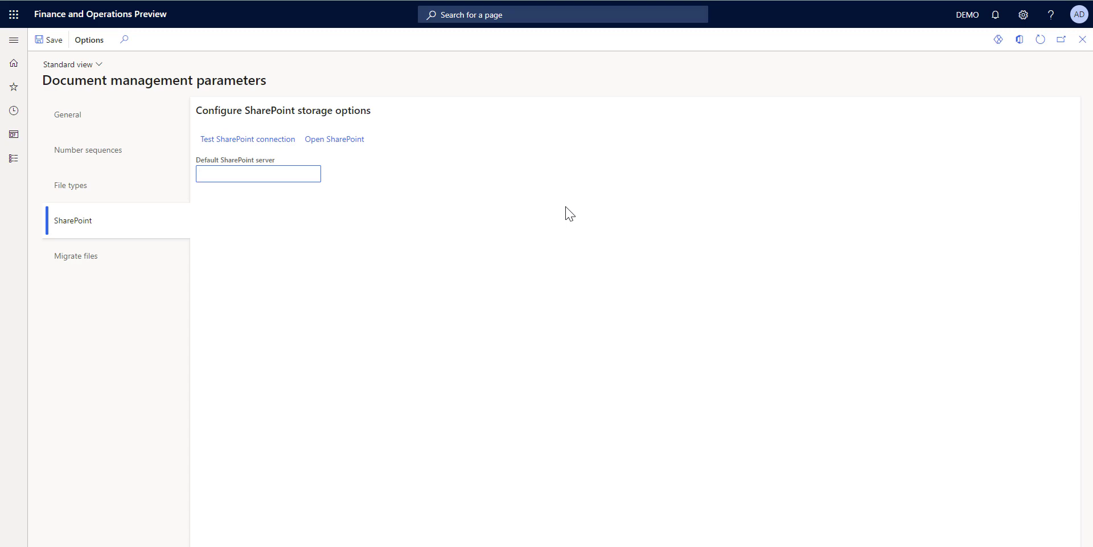
{"action": "type", "text": "inside"}
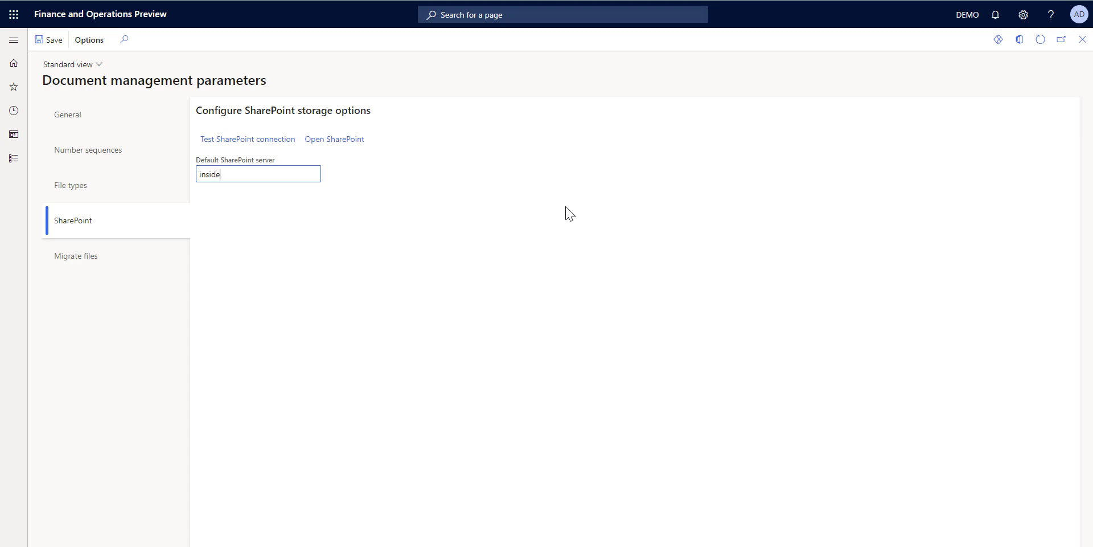
{"action": "type", "text": "ax.sharepoint"}
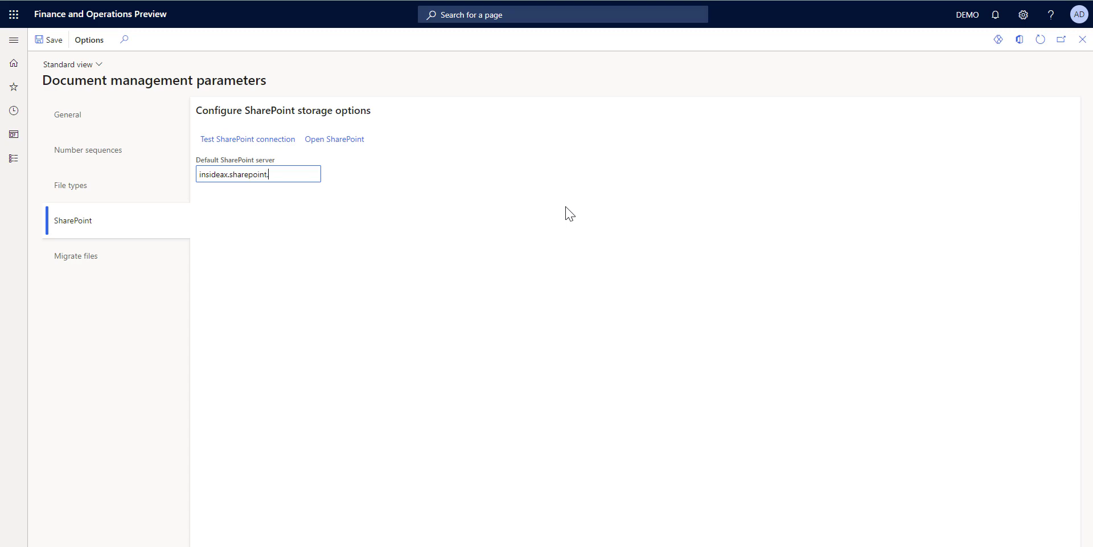
{"action": "type", "text": ".com"}
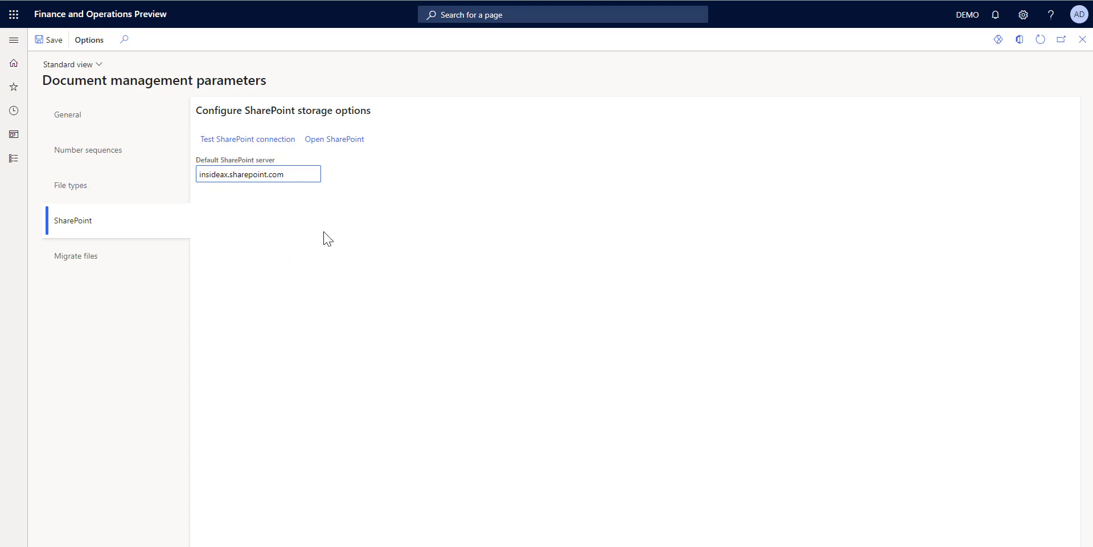
Test the SharePoint connection successfully and close the parameters form.
{"action": "left_click", "coordinate": [248, 139]}
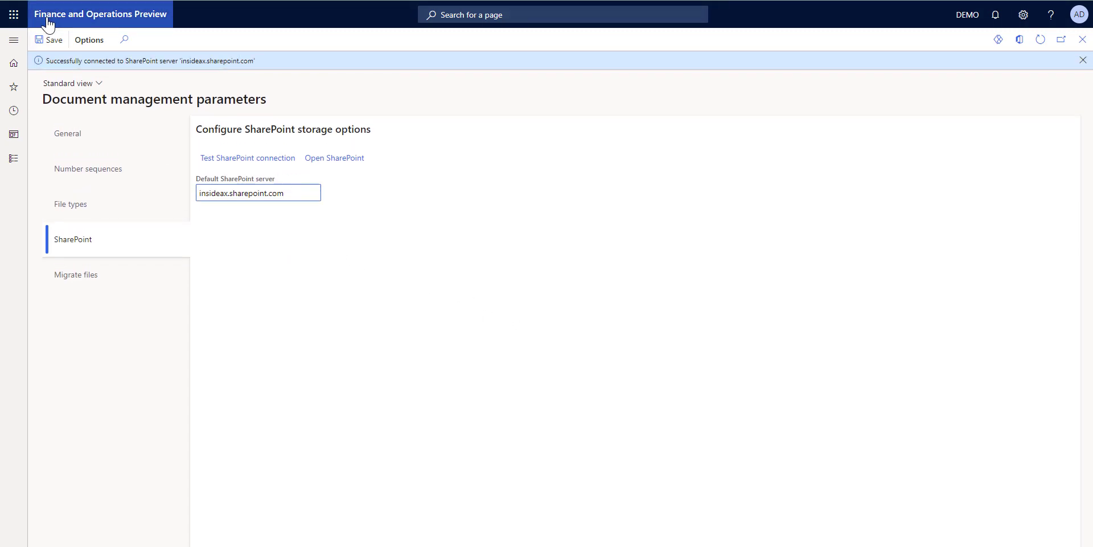
{"action": "left_click", "coordinate": [1082, 60]}
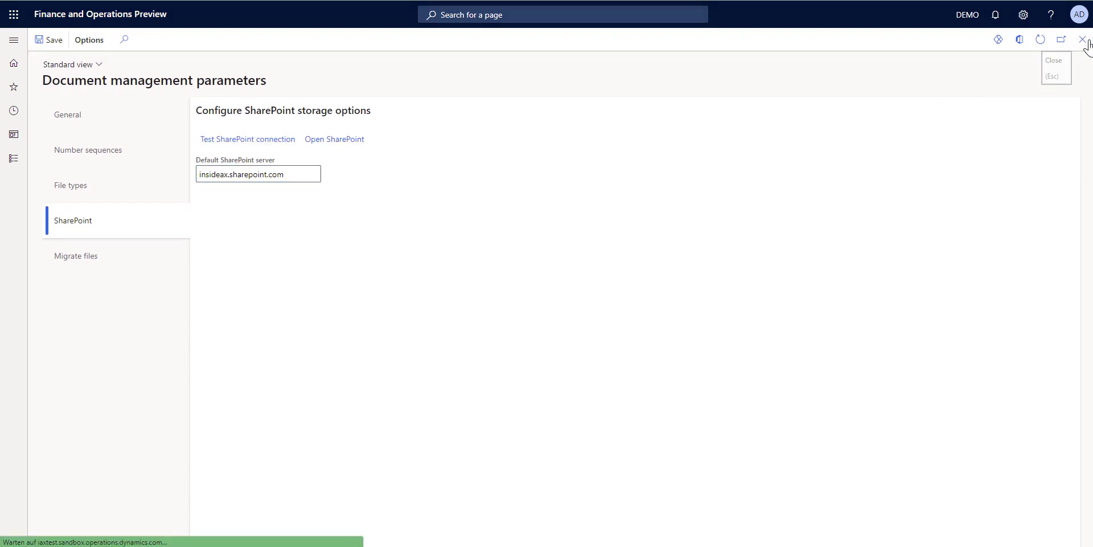
{"action": "left_click", "coordinate": [1083, 39]}
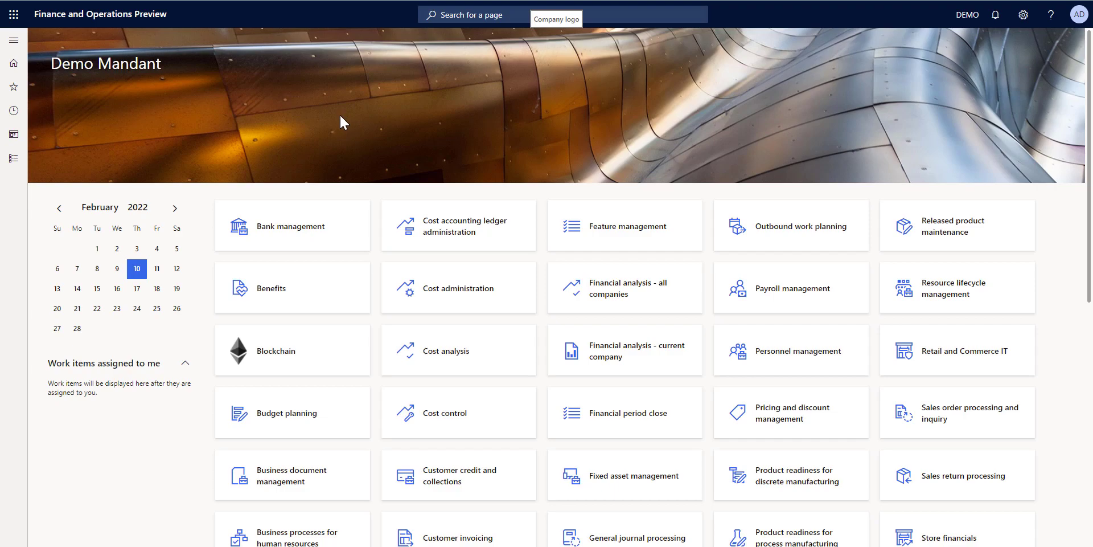
{"action": "mouse_move", "coordinate": [341, 125]}
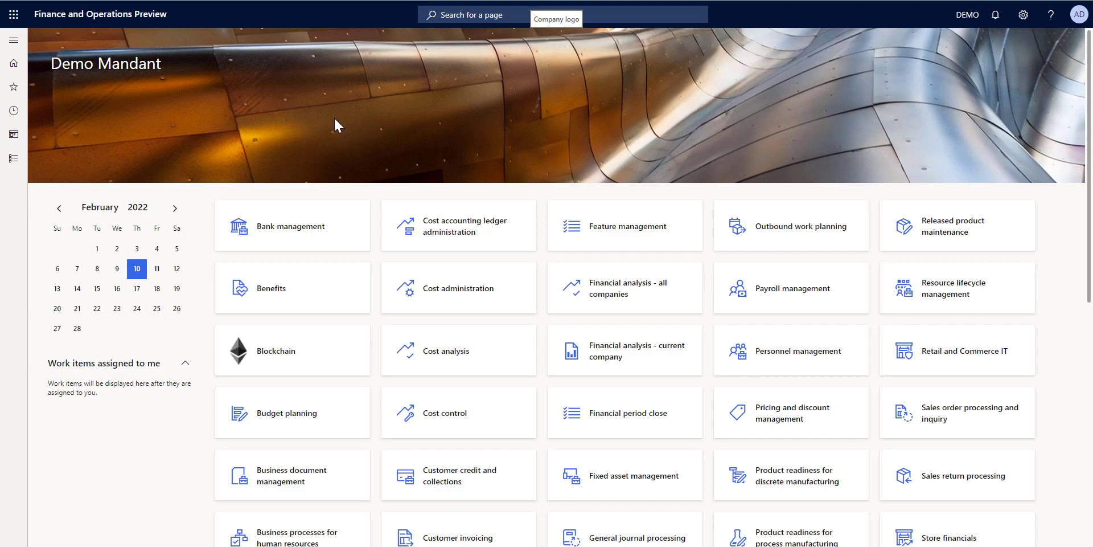
{"action": "mouse_move", "coordinate": [346, 127]}
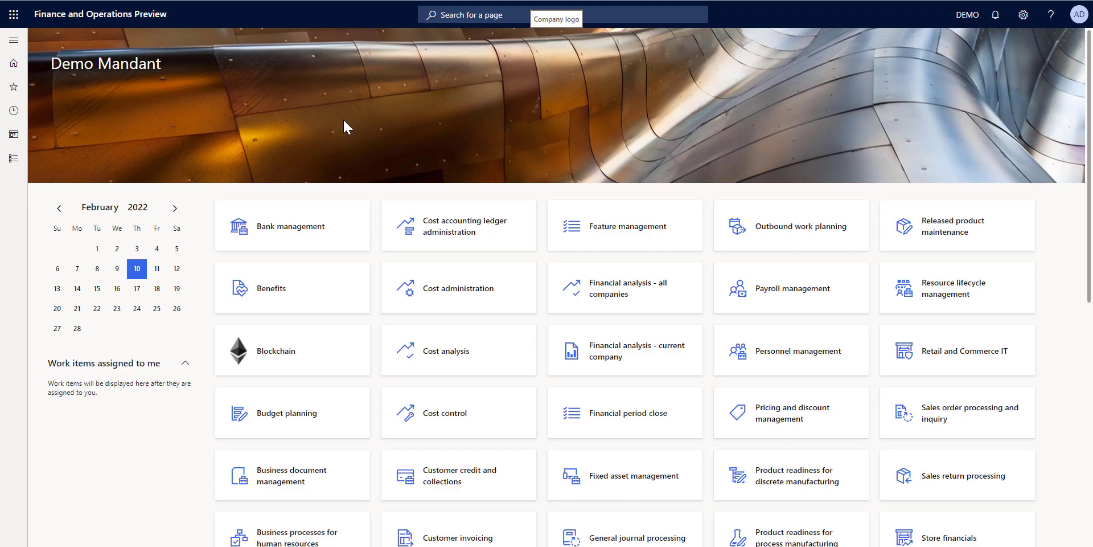
{"action": "mouse_move", "coordinate": [272, 100]}
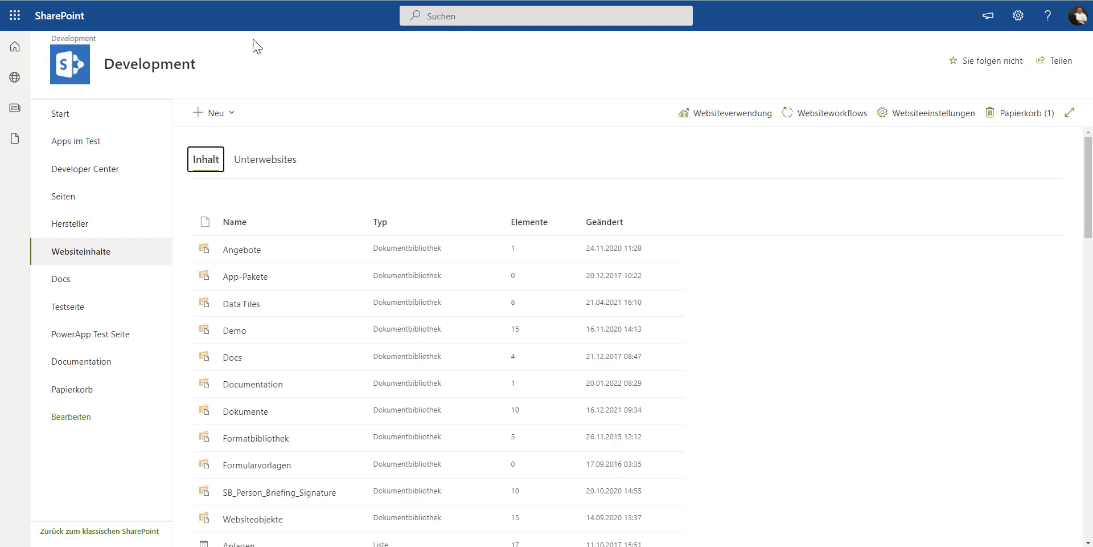
Create a new document library named D365FactSheets via Neu > Dokumentbibliothek.
{"action": "left_click", "coordinate": [212, 112]}
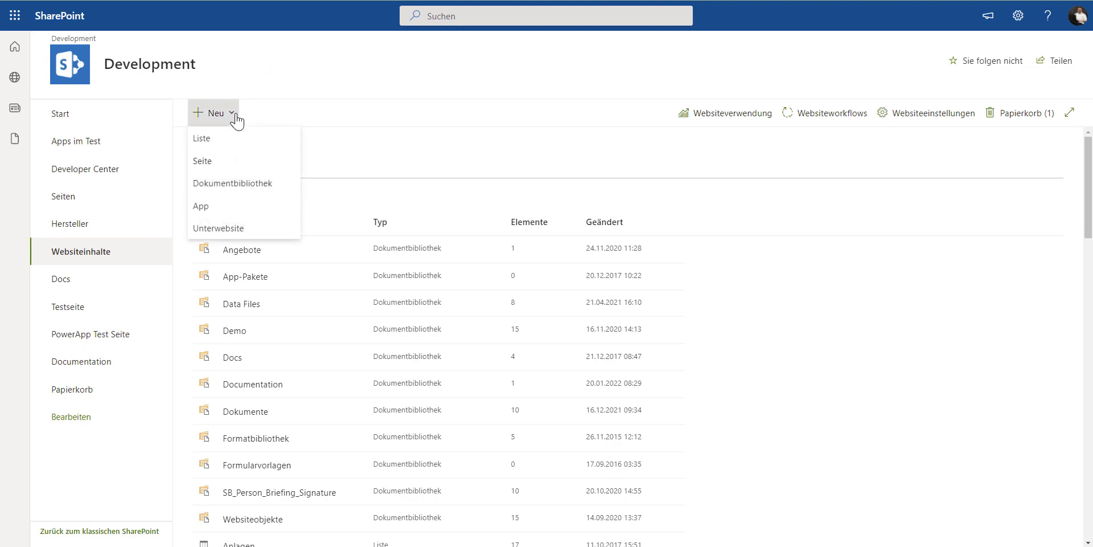
{"action": "left_click", "coordinate": [232, 183]}
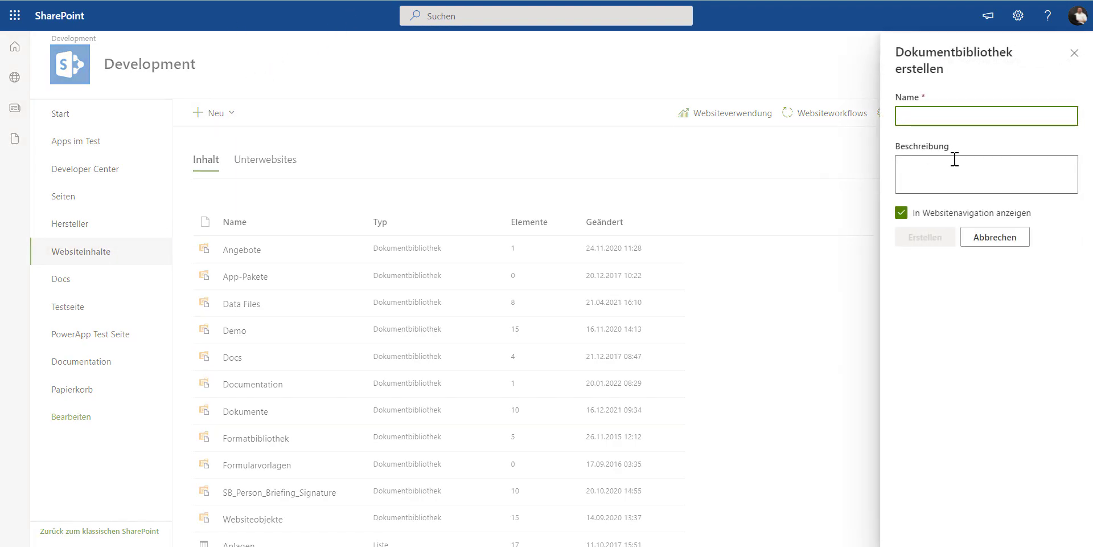
{"action": "type", "text": "D365"}
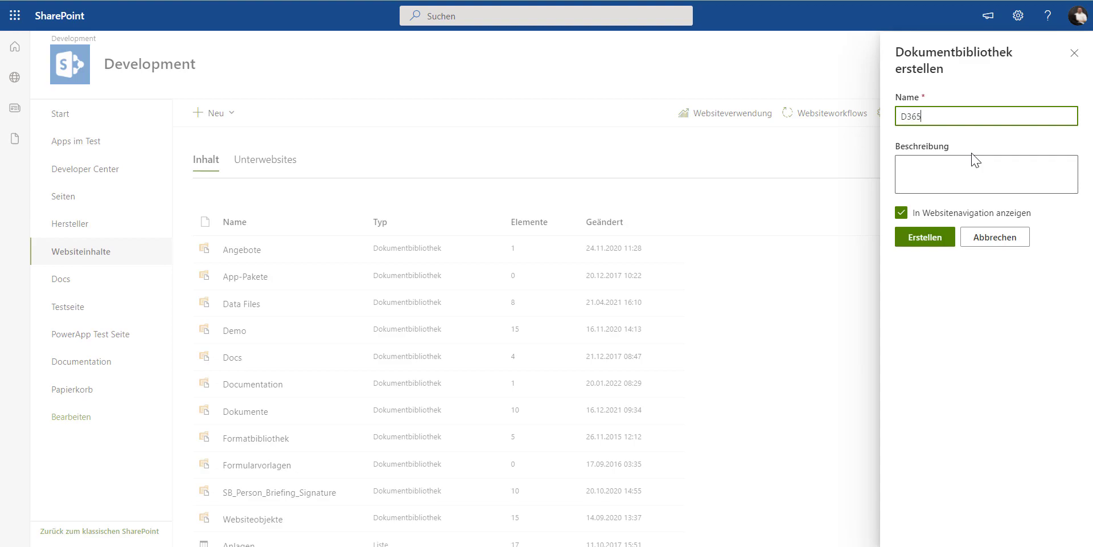
{"action": "type", "text": "FactSheets"}
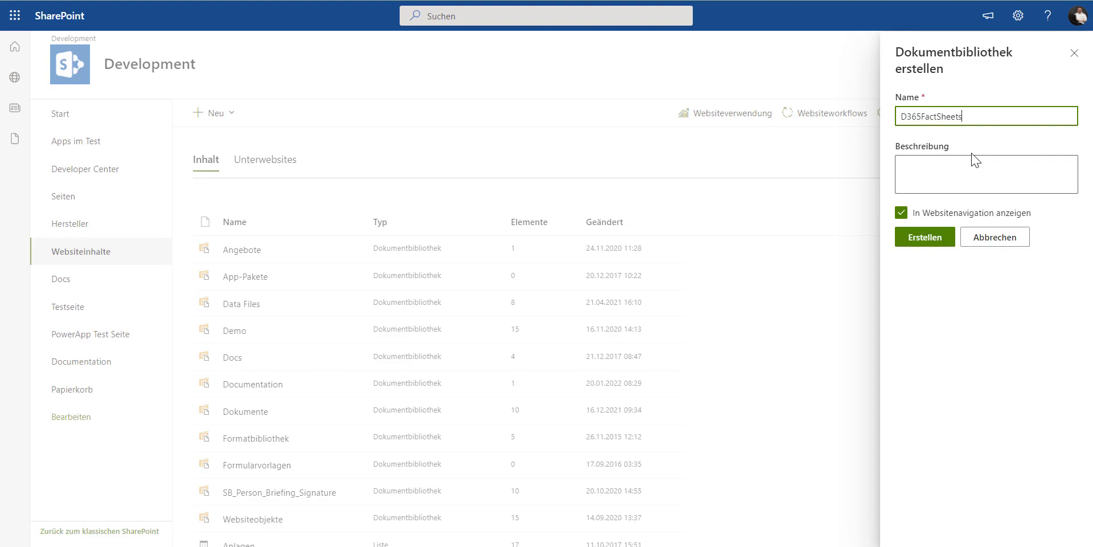
{"action": "left_click", "coordinate": [924, 237]}
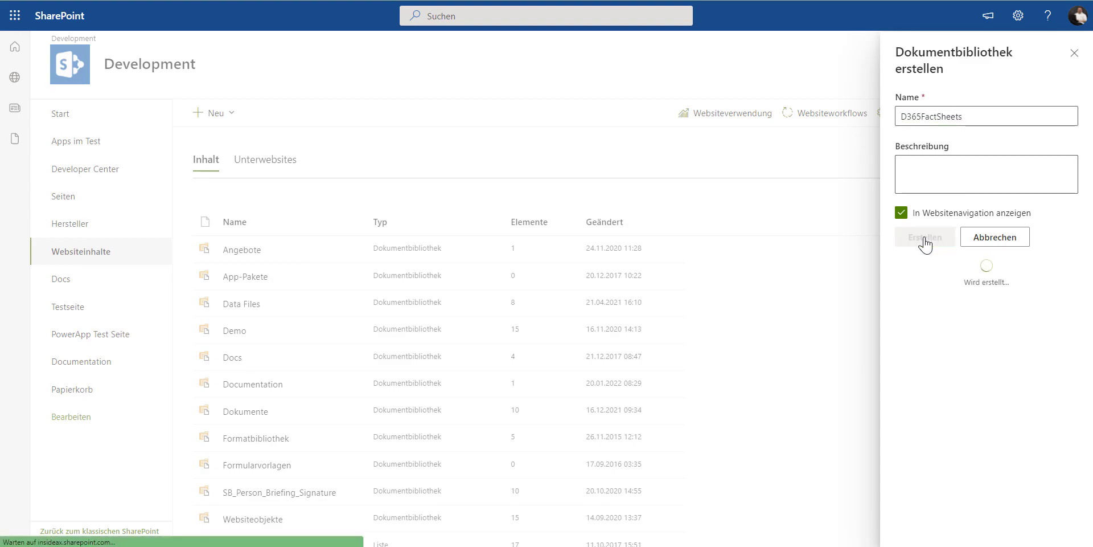
{"action": "left_click", "coordinate": [925, 237]}
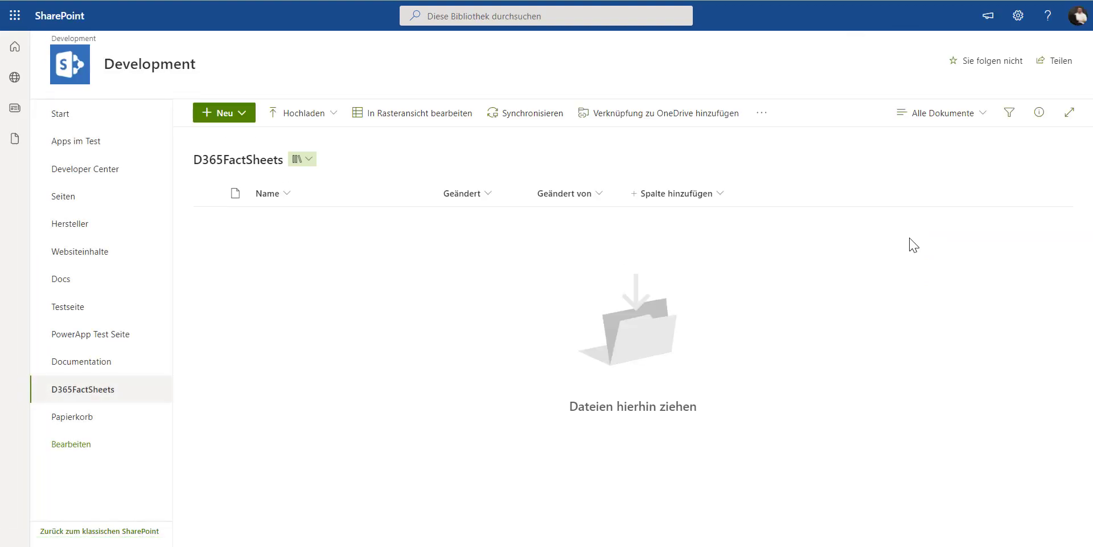
{"action": "mouse_move", "coordinate": [337, 398]}
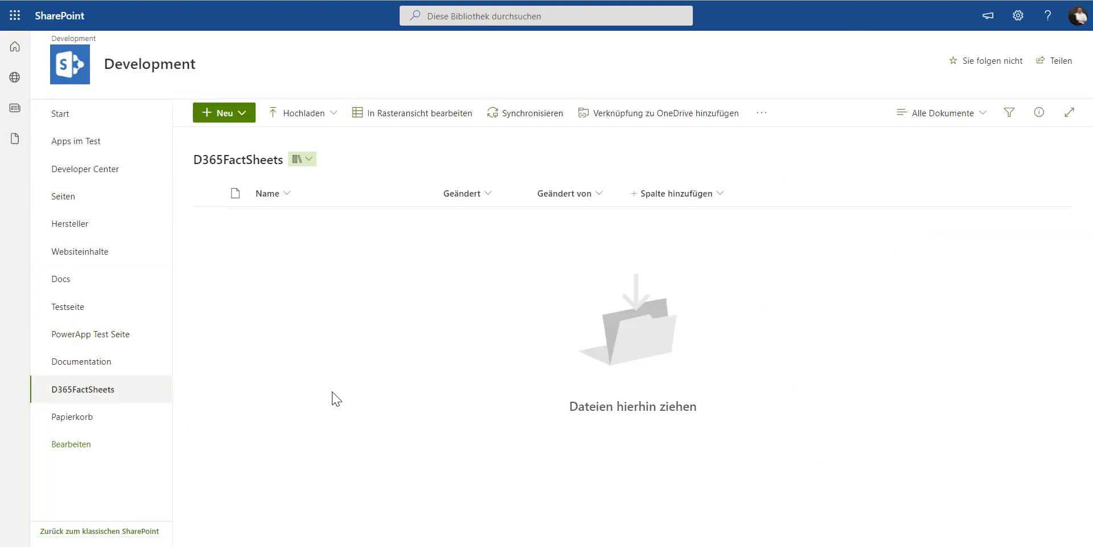
{"action": "mouse_move", "coordinate": [781, 357]}
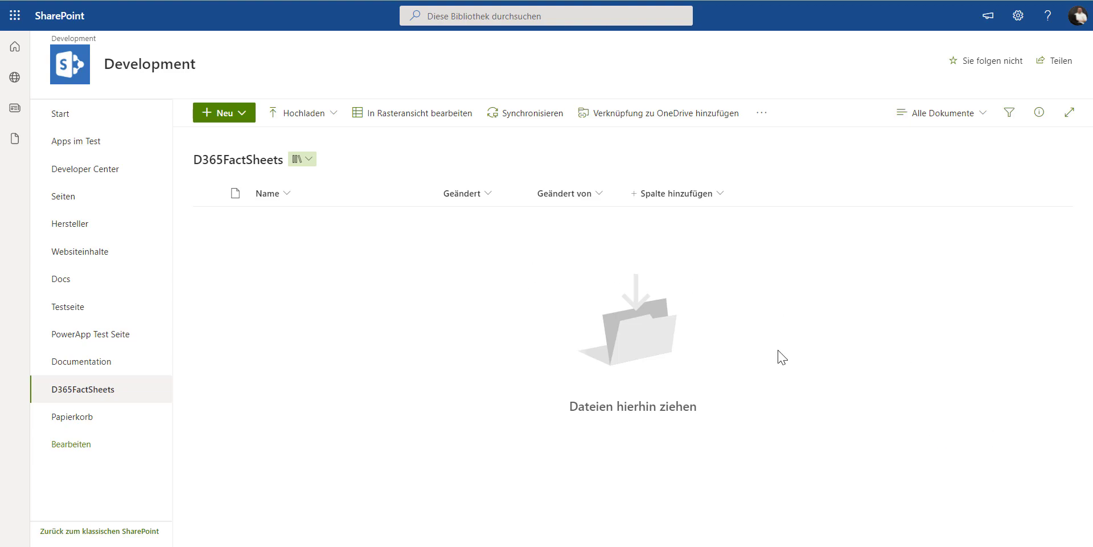
{"action": "mouse_move", "coordinate": [765, 352]}
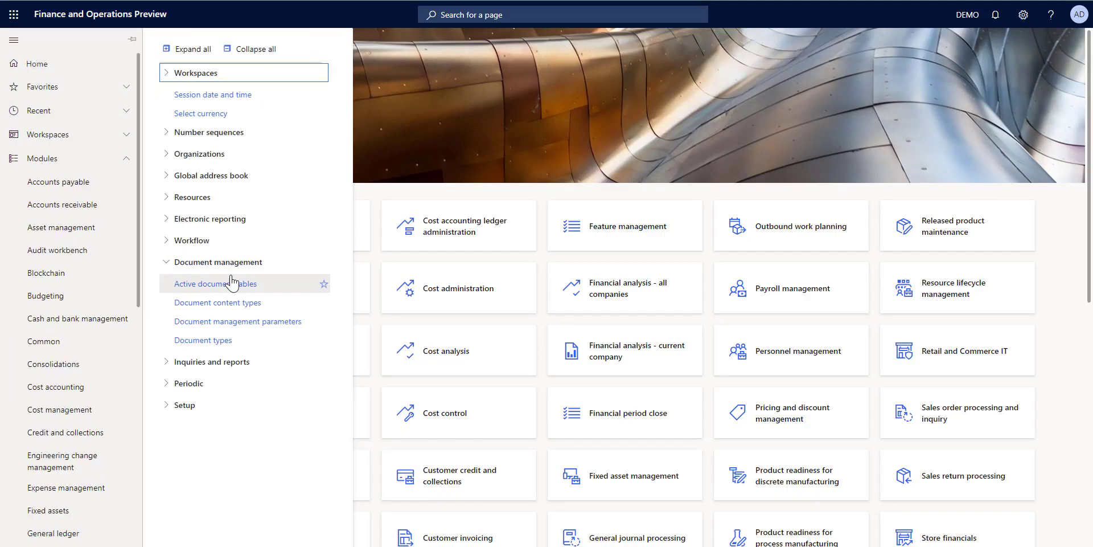
{"action": "mouse_move", "coordinate": [202, 340]}
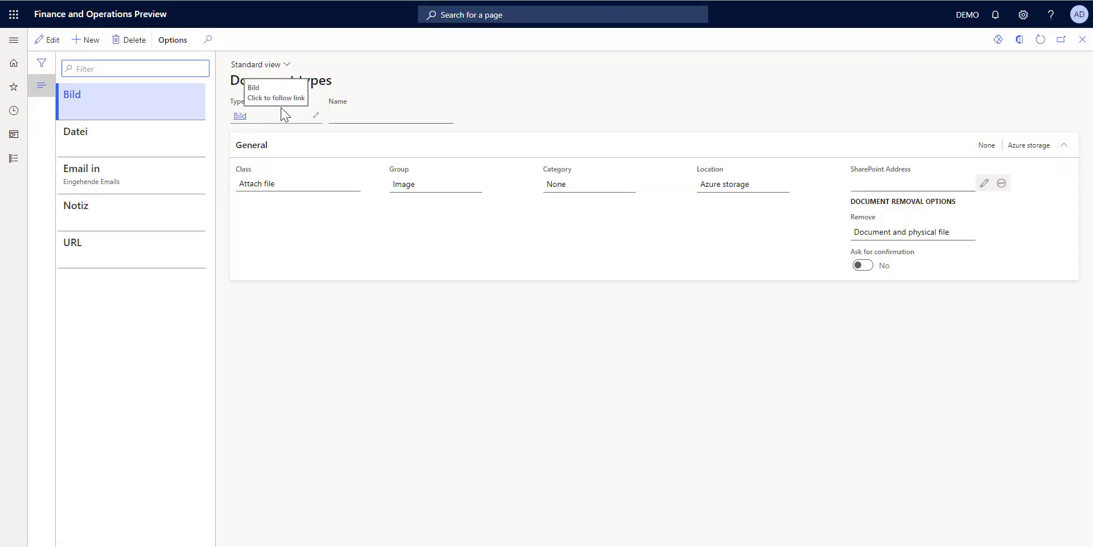
{"action": "mouse_move", "coordinate": [272, 379]}
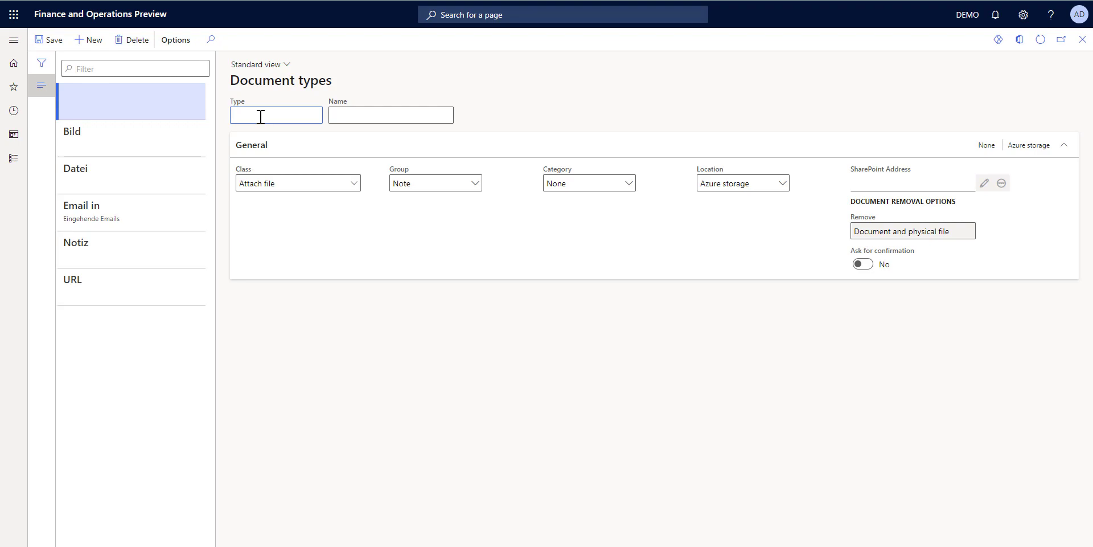
Name the new document type FactSheet, set its location to SharePoint and edit its address.
{"action": "type", "text": "FactSheet"}
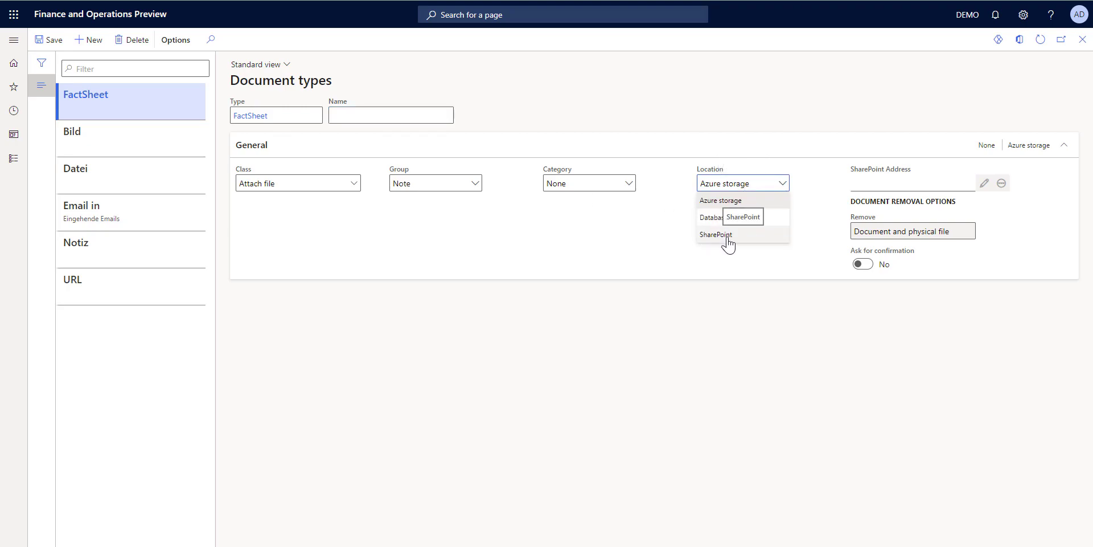
{"action": "left_click", "coordinate": [715, 234]}
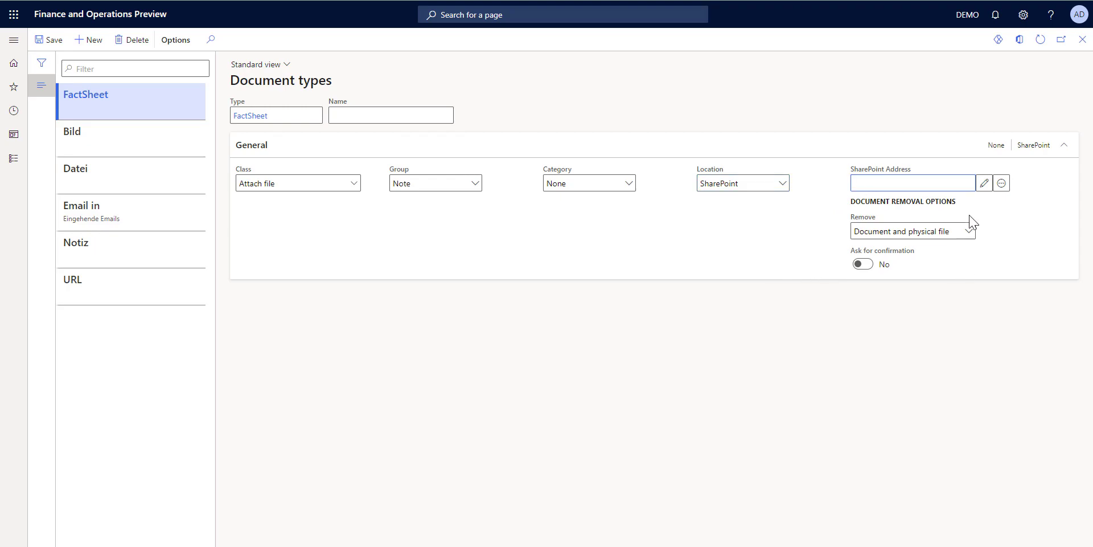
{"action": "mouse_move", "coordinate": [1012, 227]}
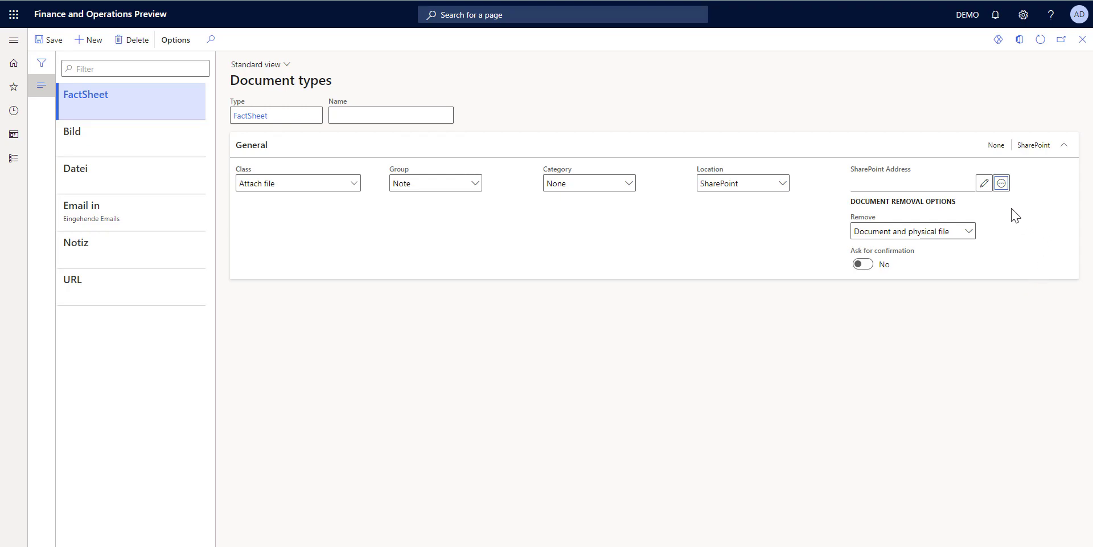
{"action": "mouse_move", "coordinate": [907, 376]}
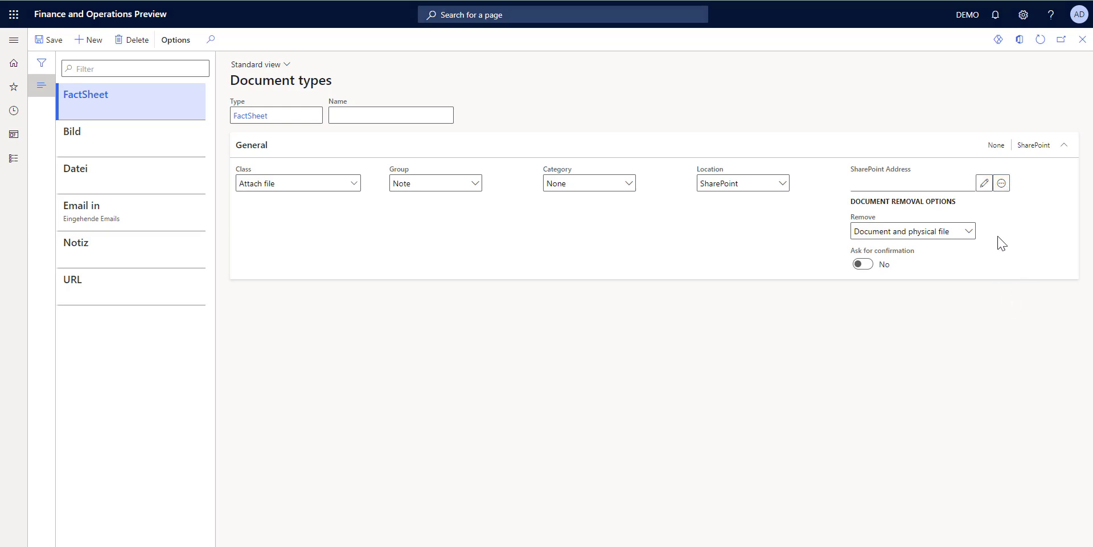
{"action": "left_click", "coordinate": [983, 183]}
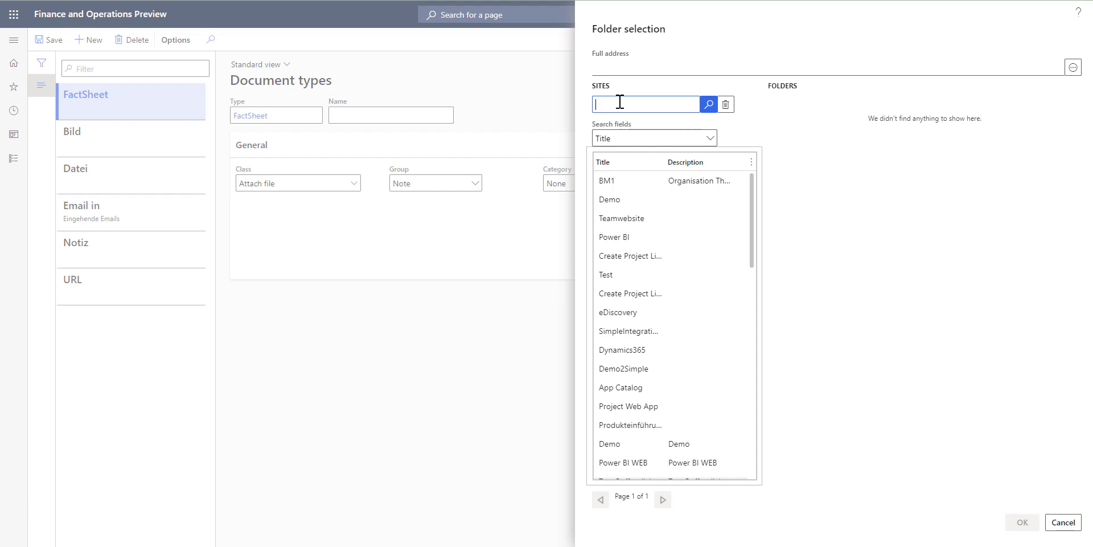
Search sites for 'develop', select Development's D365FactSheets folder and confirm it.
{"action": "type", "text": "develop"}
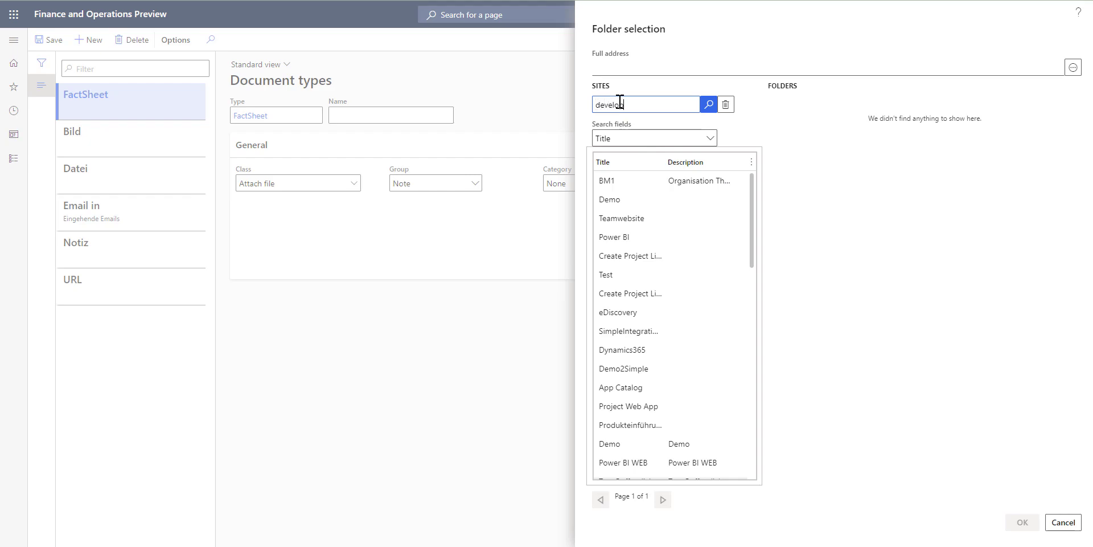
{"action": "left_click", "coordinate": [708, 104]}
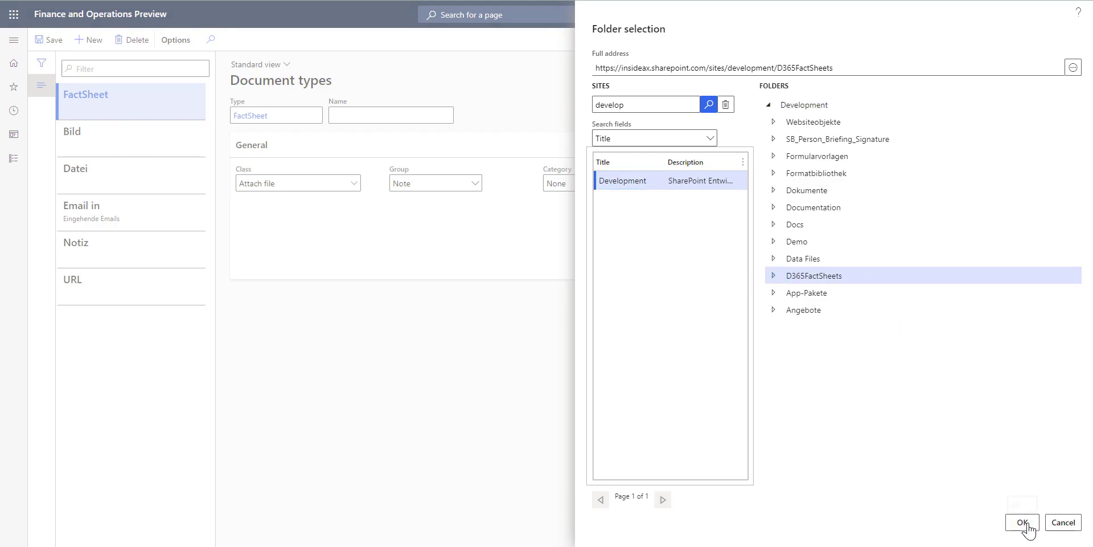
{"action": "left_click", "coordinate": [1022, 522]}
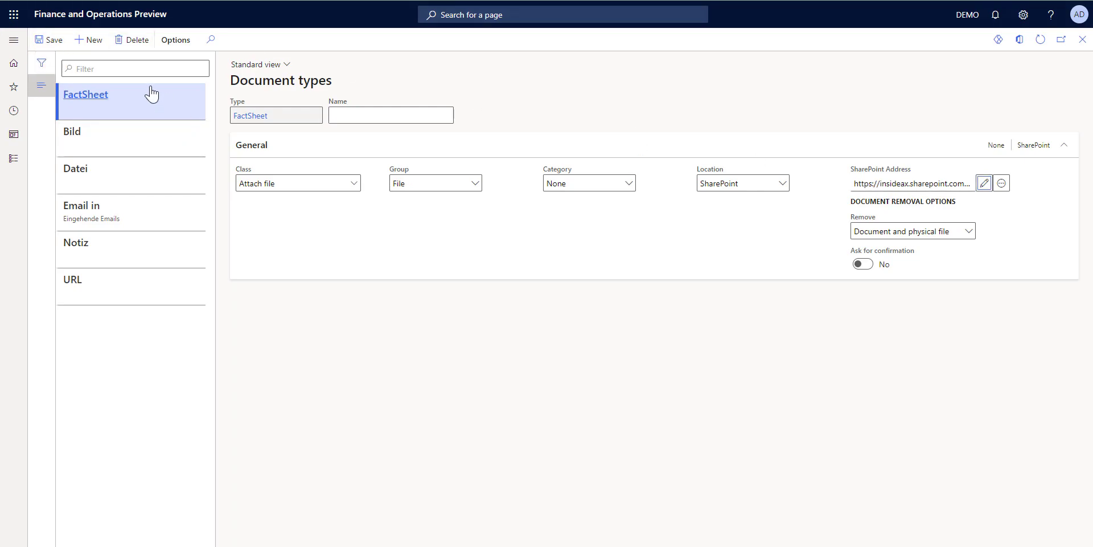
{"action": "mouse_move", "coordinate": [717, 428]}
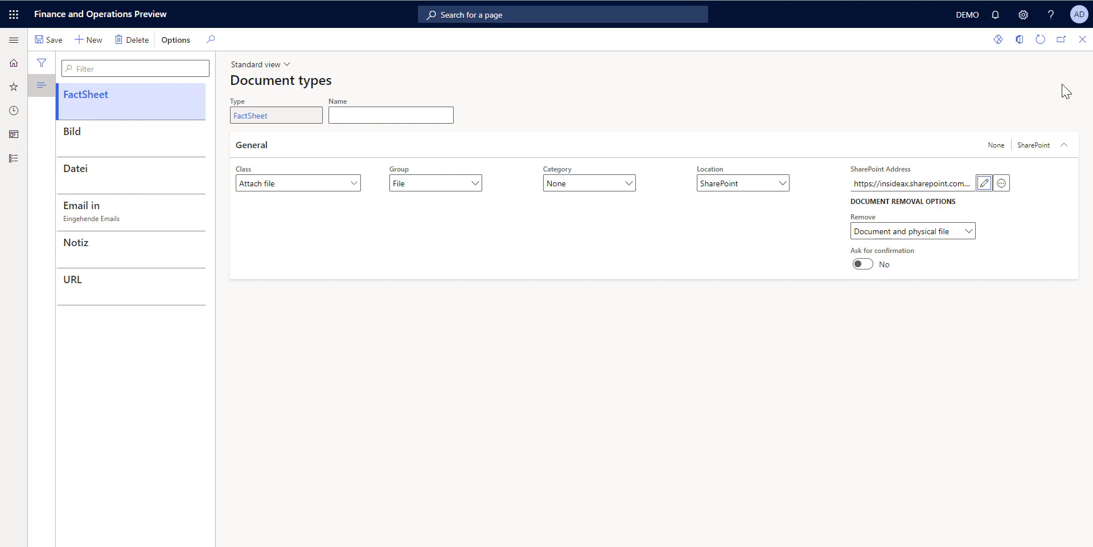
{"action": "mouse_move", "coordinate": [1068, 74]}
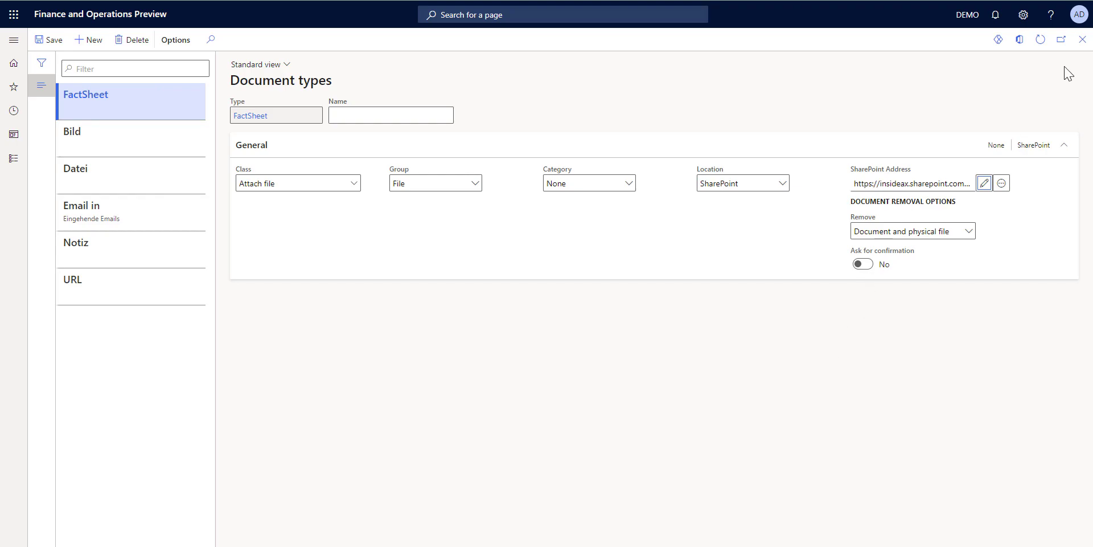
{"action": "mouse_move", "coordinate": [1029, 74]}
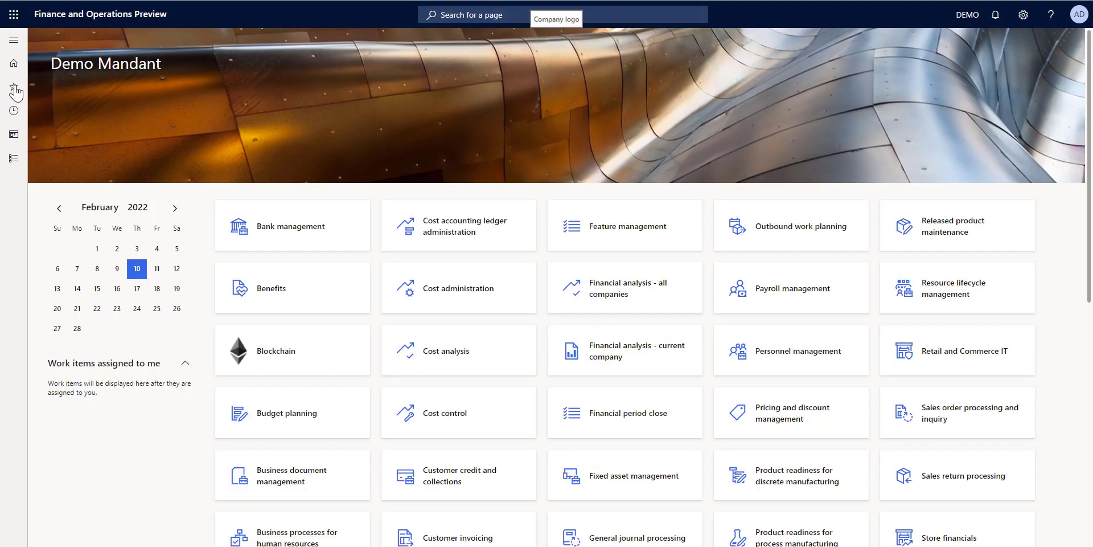
Show the Favorites list from the home dashboard.
{"action": "left_click", "coordinate": [14, 91]}
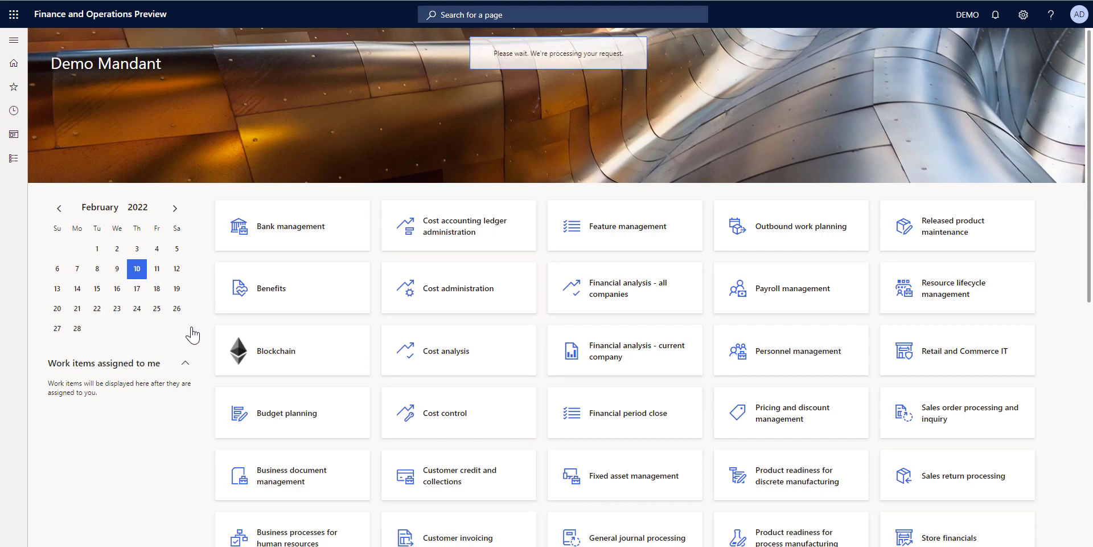
From Released products, show the attachments of item 10000018.
{"action": "left_click", "coordinate": [948, 225]}
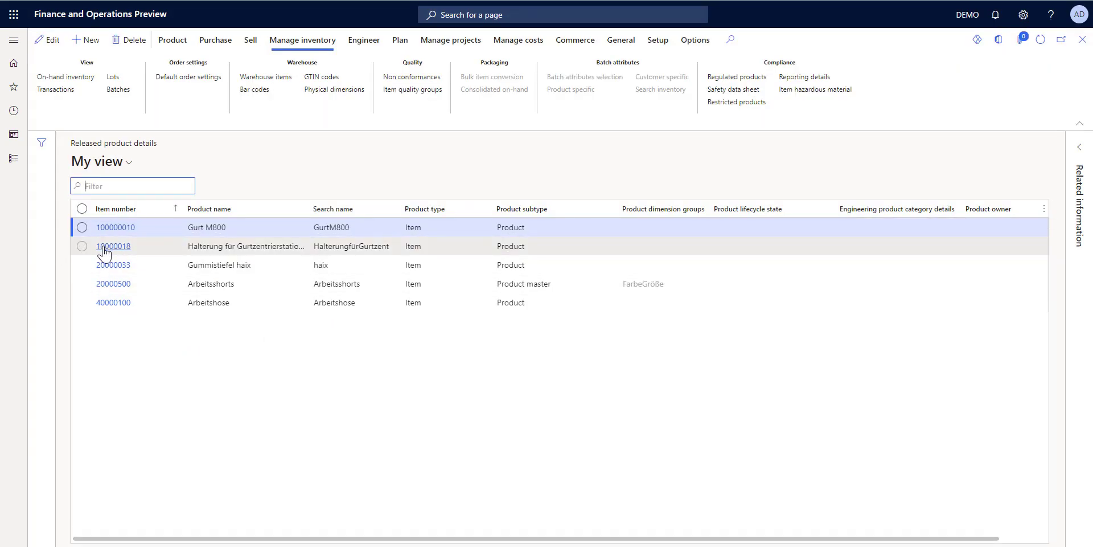
{"action": "left_click", "coordinate": [112, 245]}
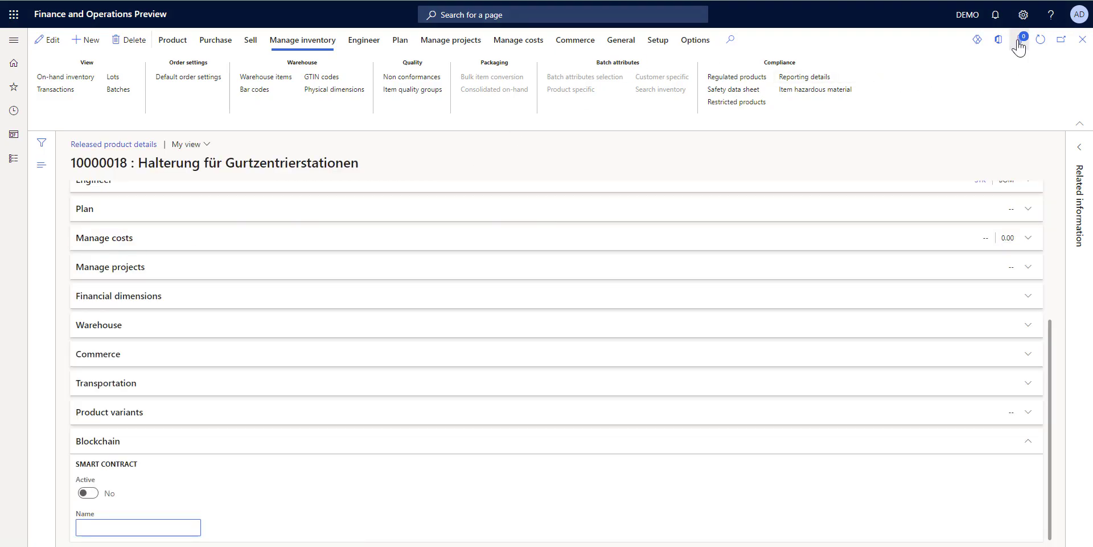
{"action": "left_click", "coordinate": [1019, 39]}
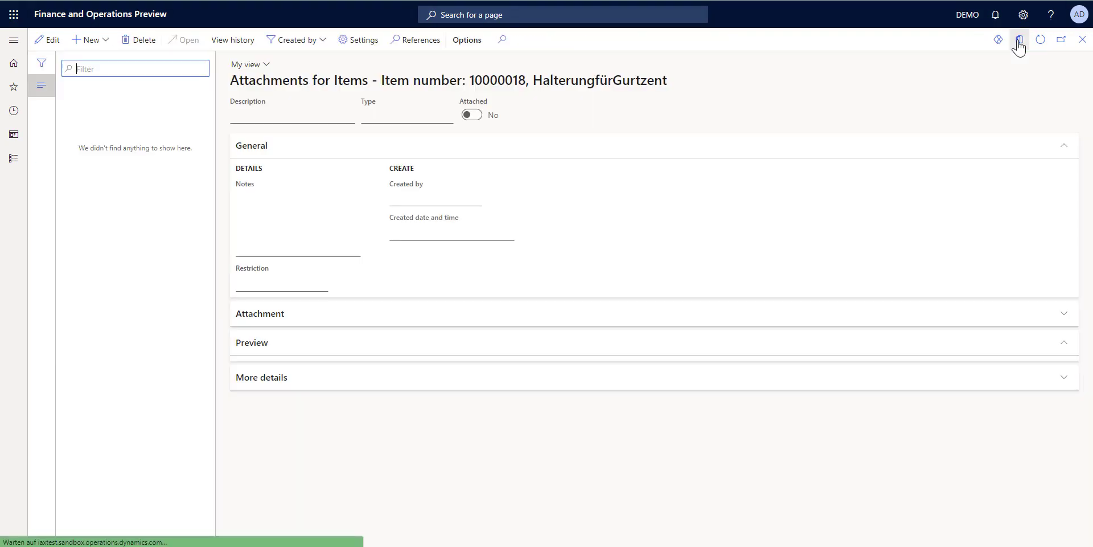
Add a FactSheet attachment using Surface_Pro_8_Fact_Sheet_Ger.pdf from Downloads, then close the form.
{"action": "left_click", "coordinate": [87, 40]}
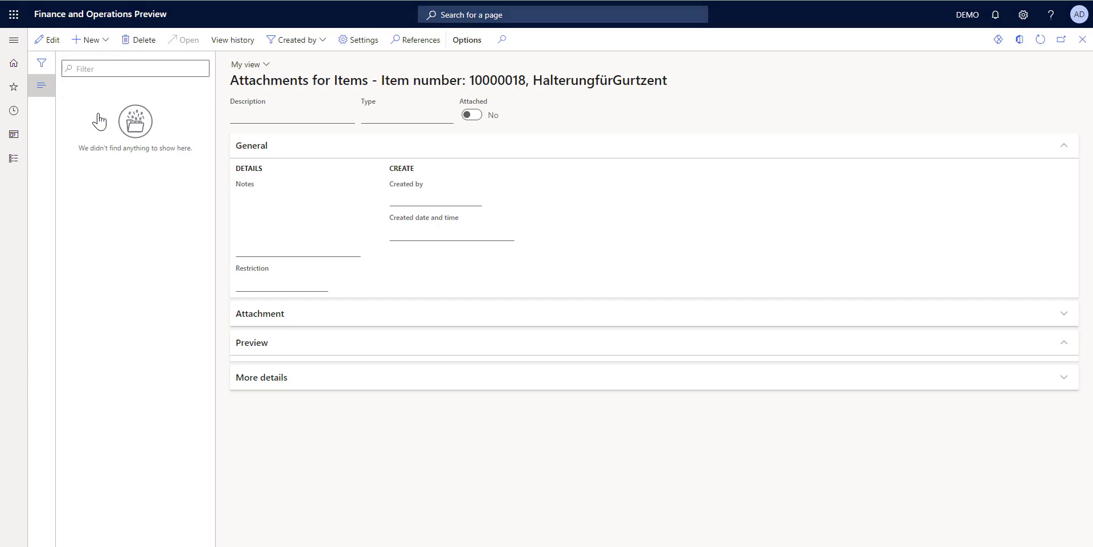
{"action": "left_click", "coordinate": [86, 40]}
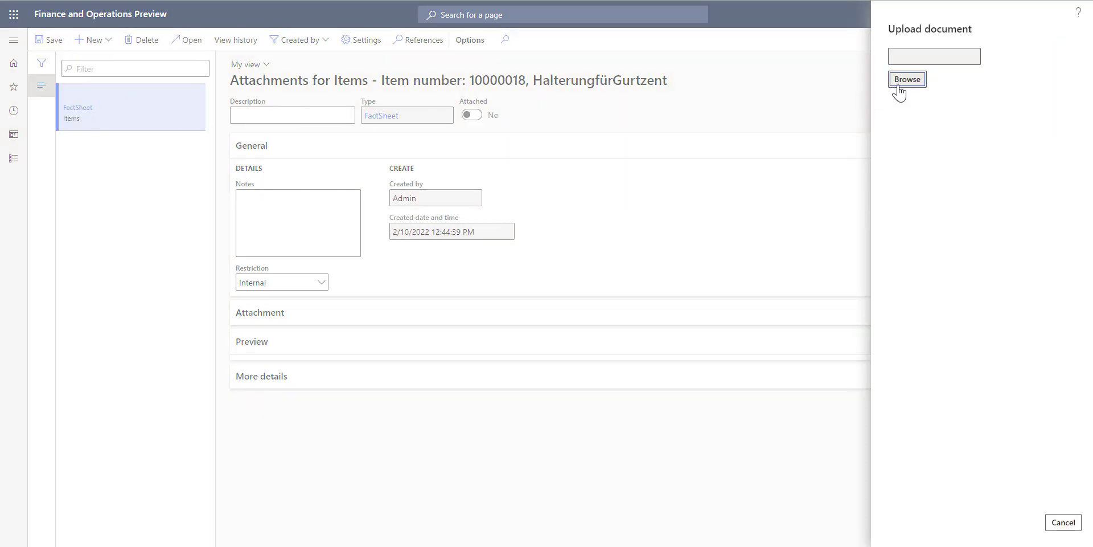
{"action": "left_click", "coordinate": [907, 78]}
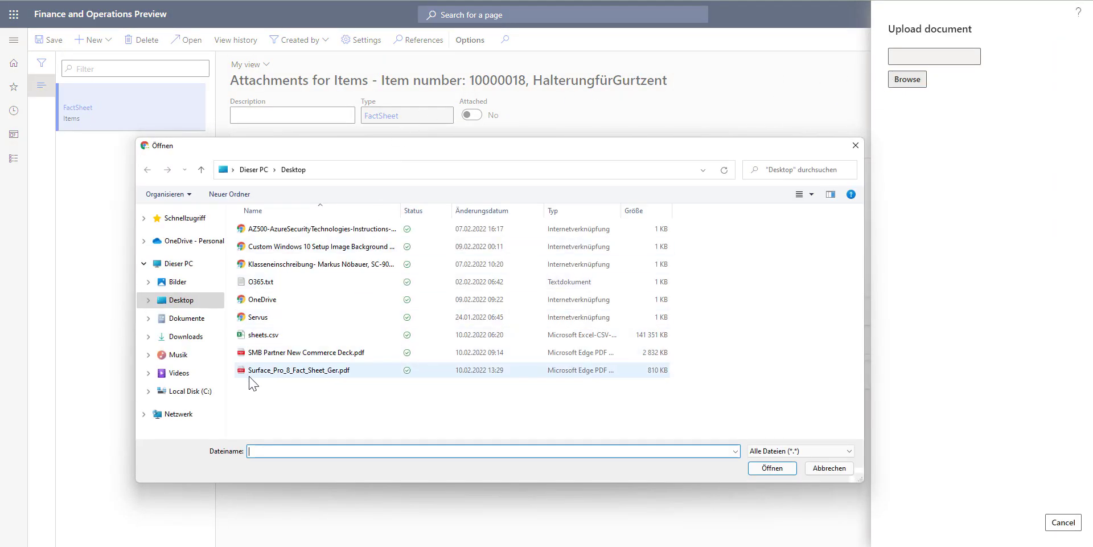
{"action": "left_click", "coordinate": [185, 336]}
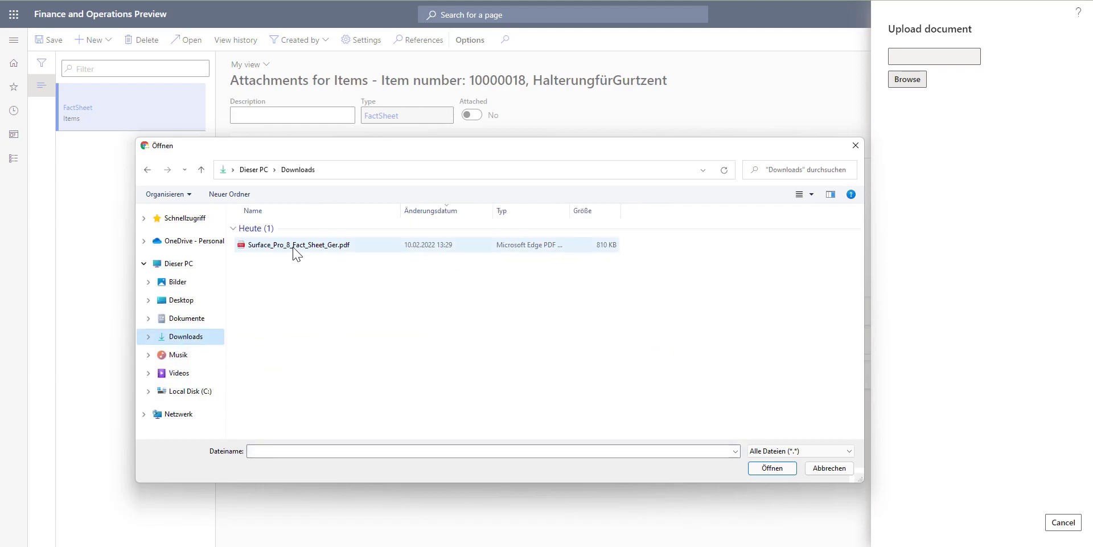
{"action": "left_click", "coordinate": [772, 468]}
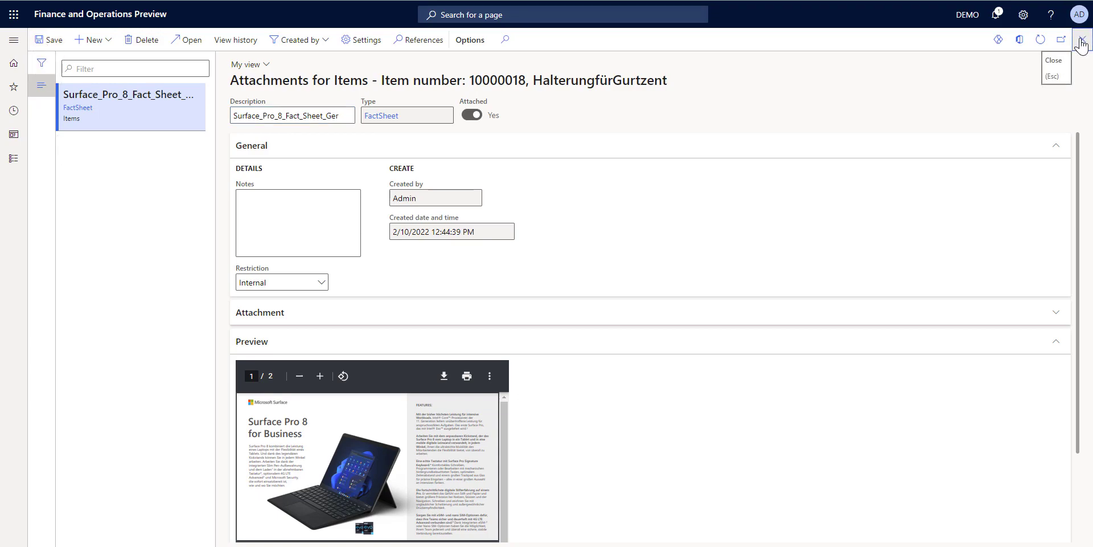
{"action": "left_click", "coordinate": [1081, 40]}
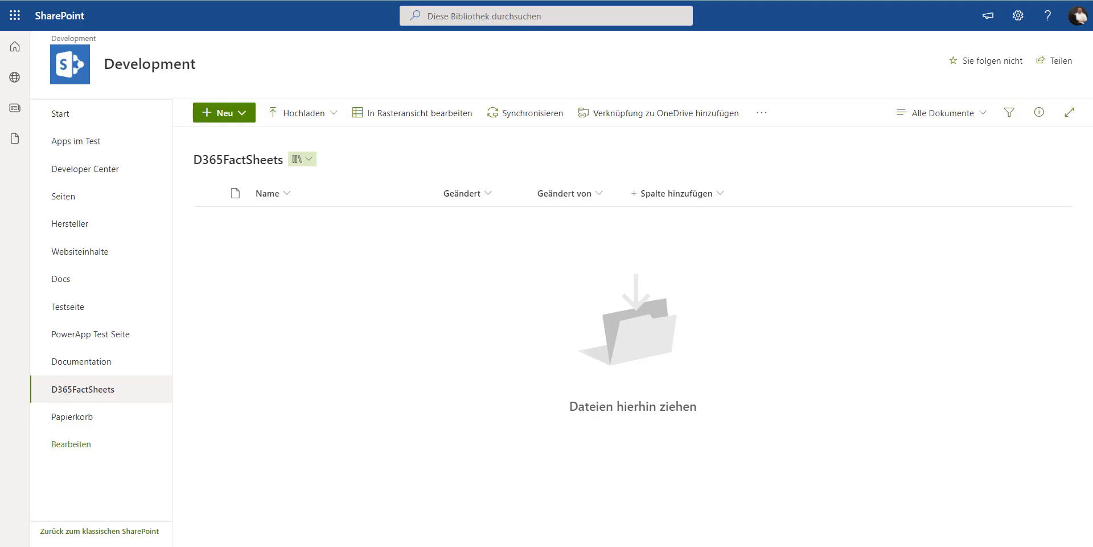
{"action": "mouse_move", "coordinate": [211, 74]}
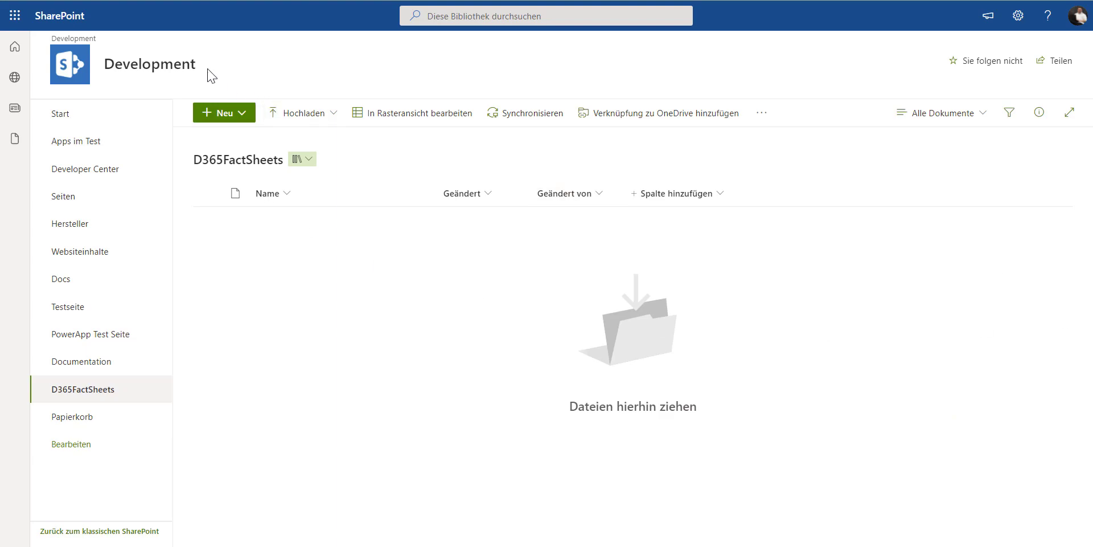